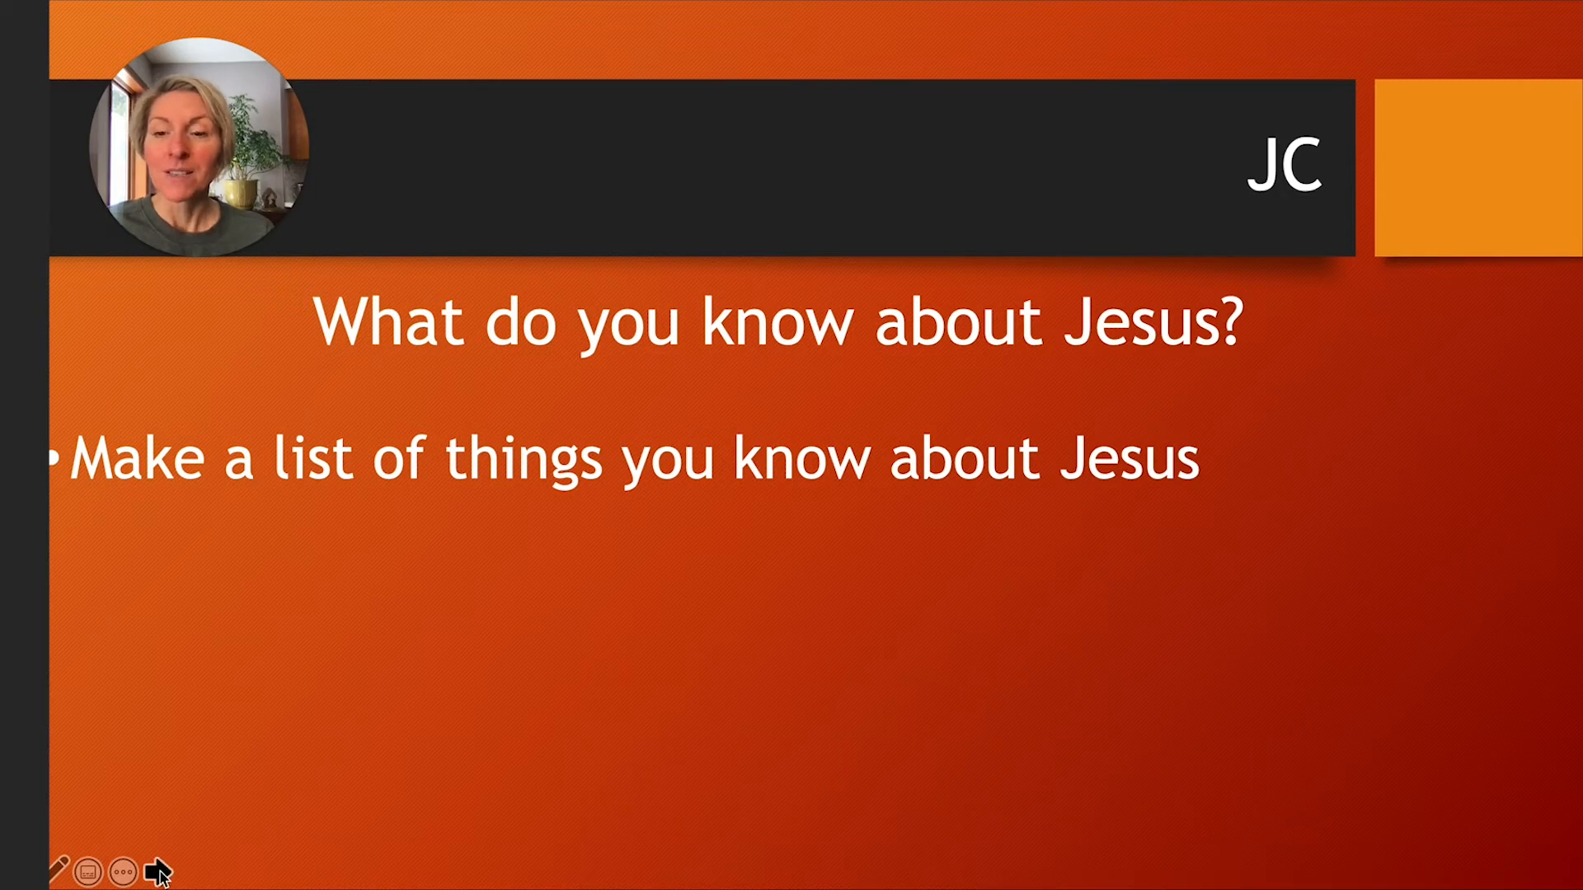
pyautogui.click(158, 871)
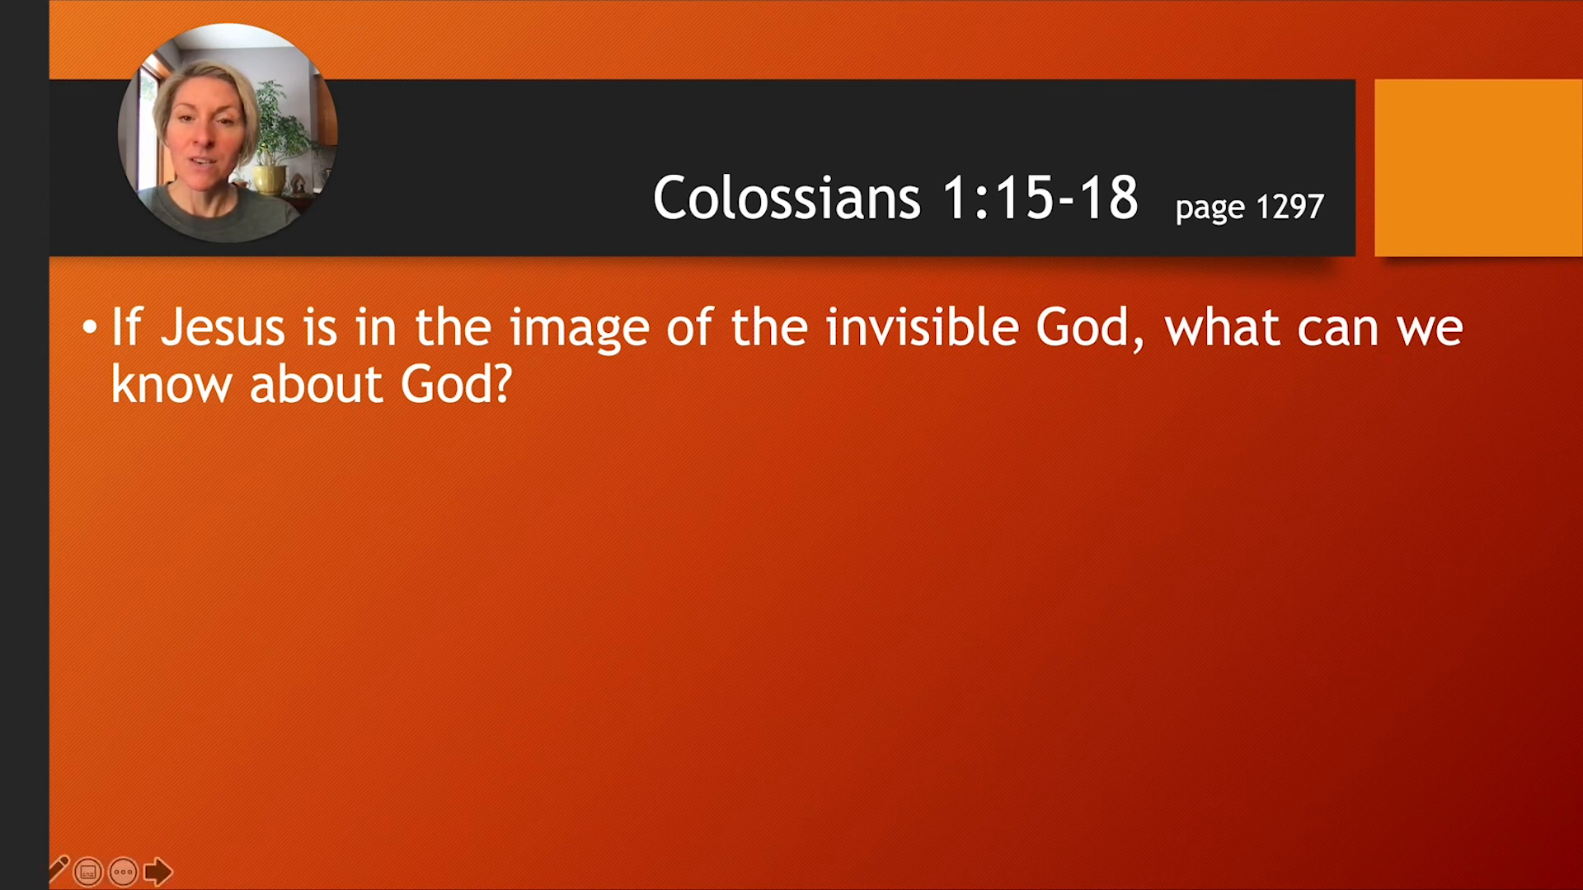
pyautogui.moveTo(704, 719)
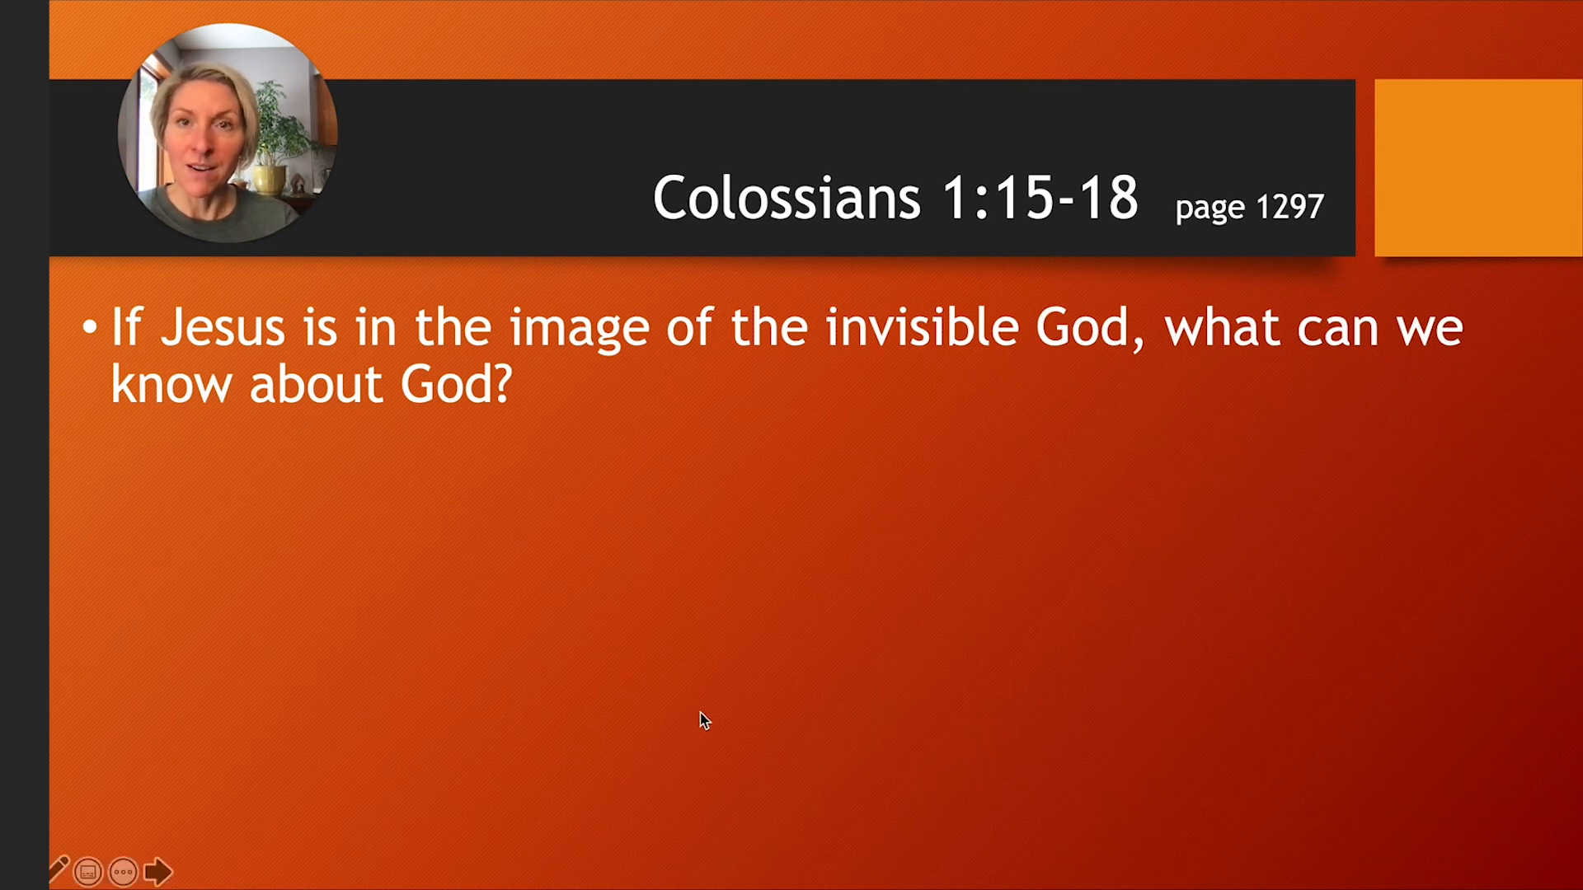